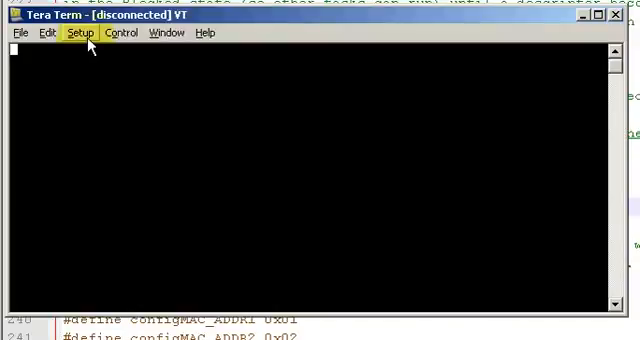
Connect the serial console to COM11 at 115200 baud, 8 bit, no parity, 1 stop bit
left_click(78, 32)
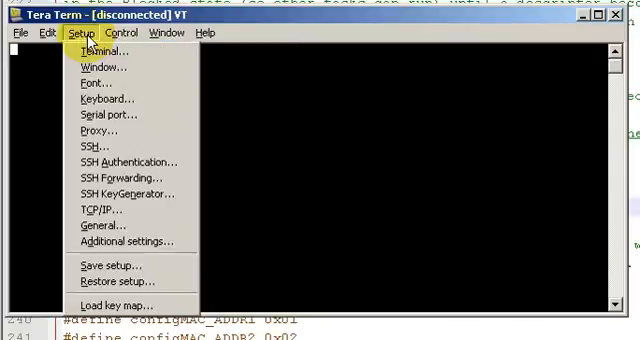
left_click(100, 114)
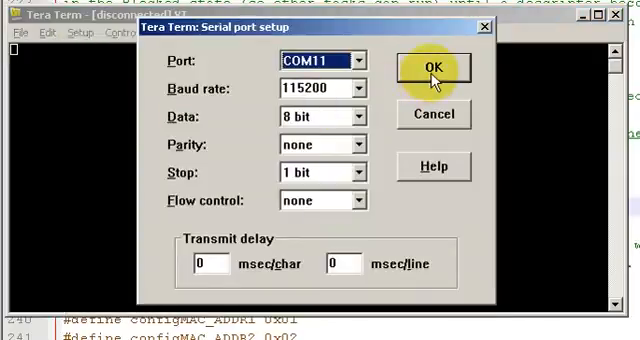
left_click(432, 68)
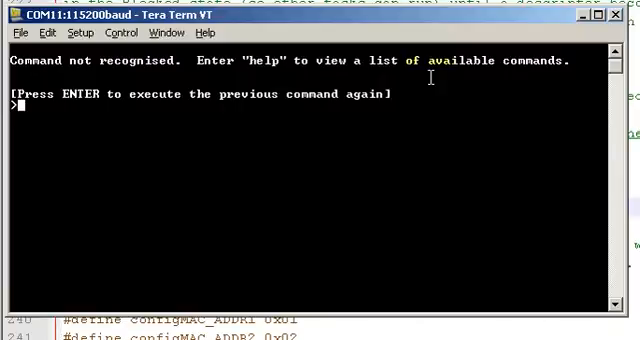
Run help to list the console commands, then begin entering the next ip command
type("hel")
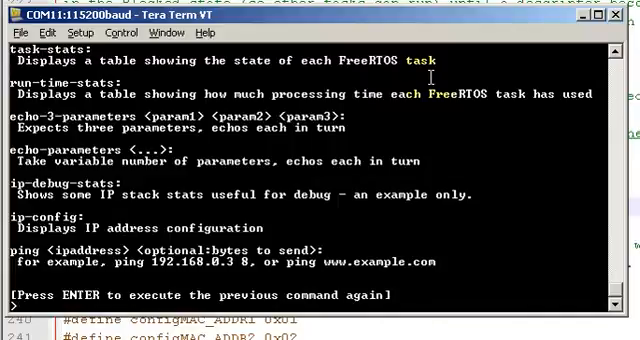
type("ip")
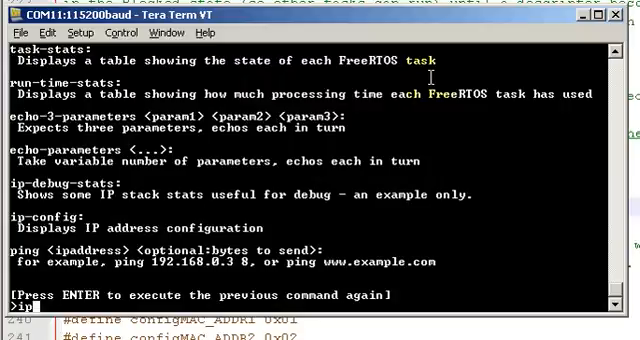
Run ip-config to report IP 172.25.218.109, net mask, gateway 172.25.218.3 and DNS server
type("-con")
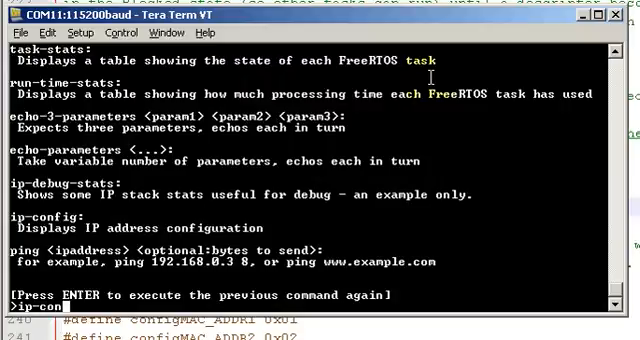
type("fig")
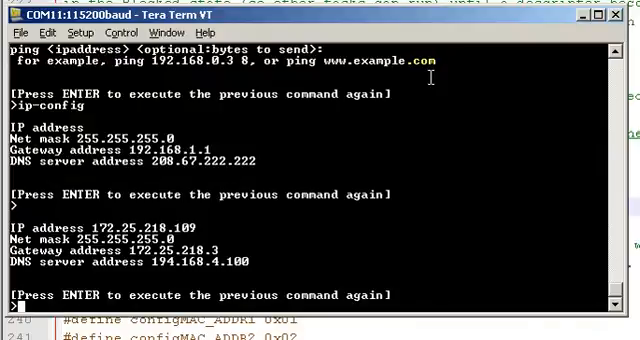
type("ping")
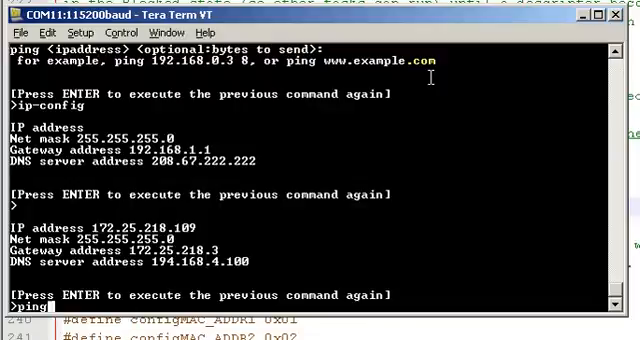
type("www.freertos.")
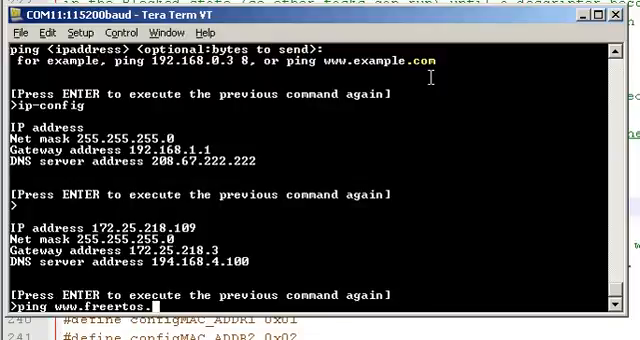
type("org")
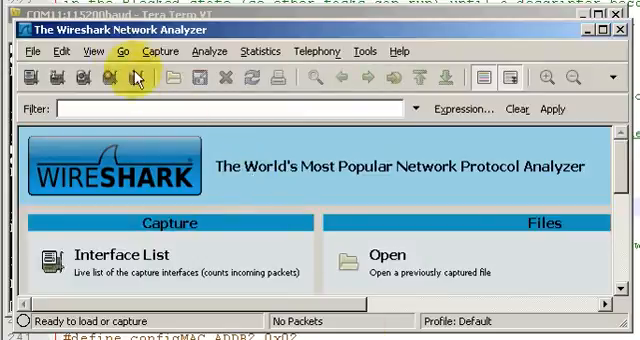
Start a Wireshark capture on the network adapter carrying the board's echo traffic
left_click(162, 52)
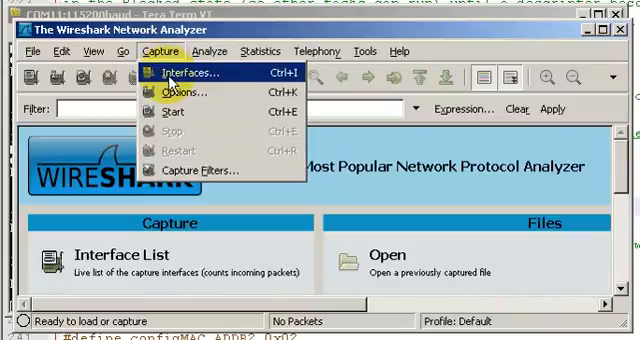
left_click(186, 72)
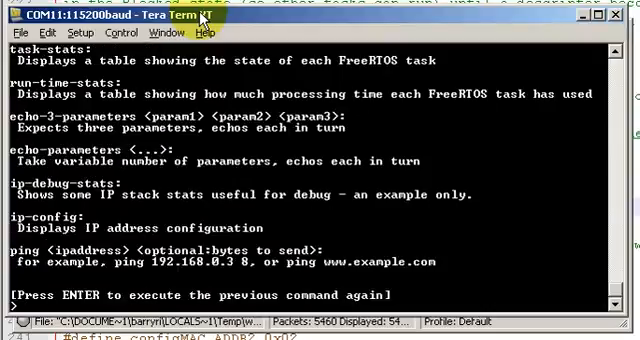
Run ip-debug-stats to print the IP stack debug counters
type("ip-debug-sta")
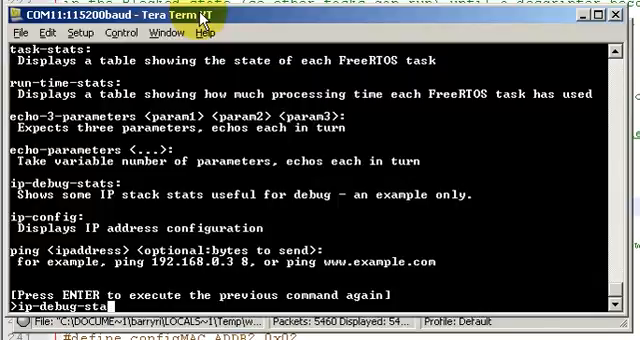
type("ts")
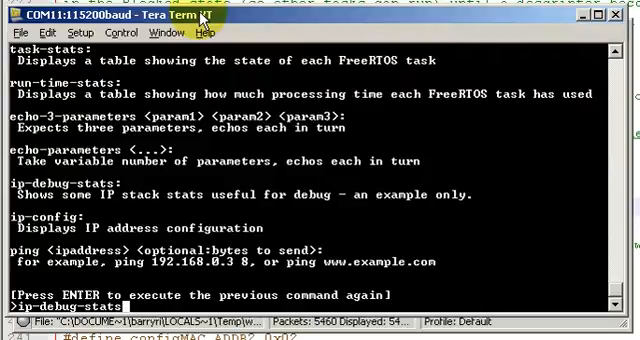
key("enter")
type("task-stats")
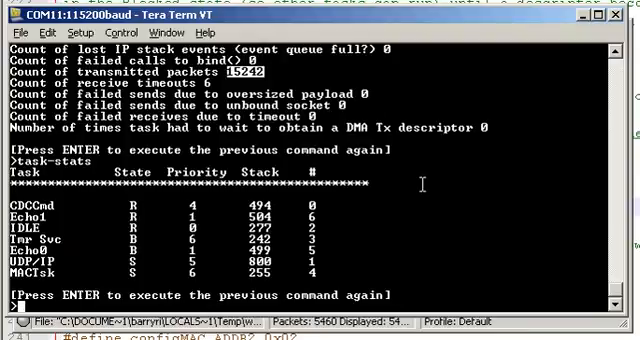
Enter the run-time-stats command at the prompt below the task-stats table
type("run-time-")
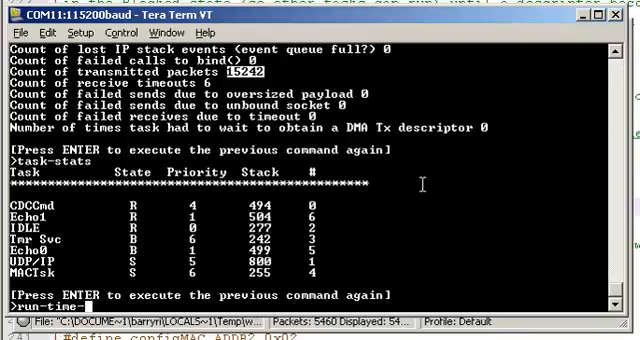
type("stats")
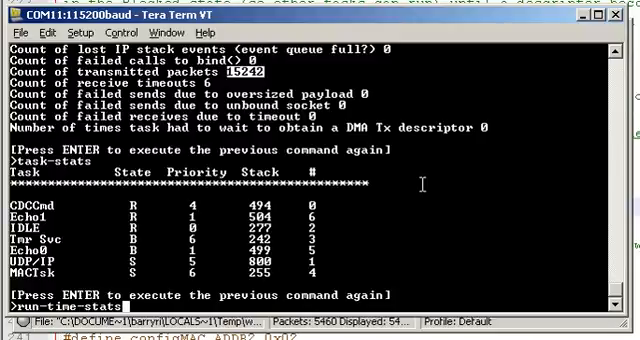